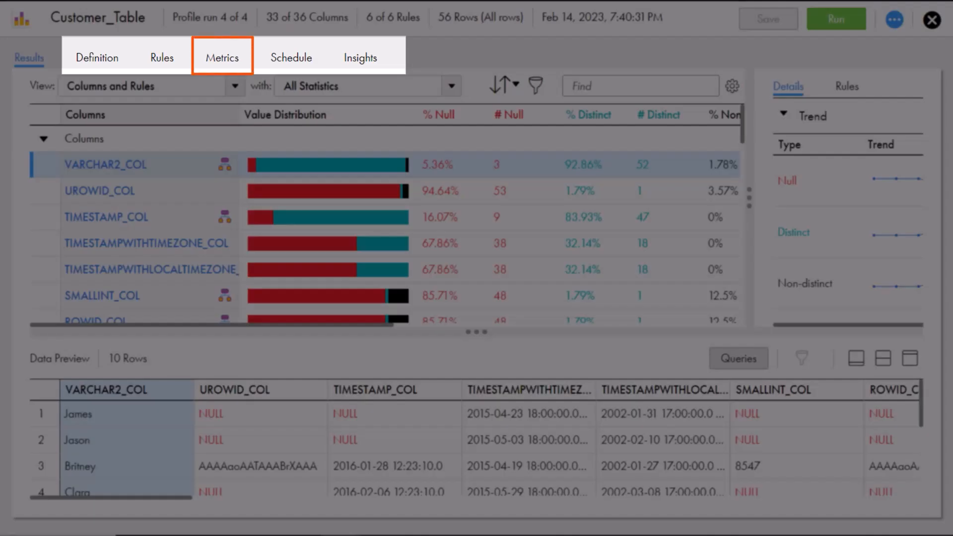
- From Metrics, begin a new rule occurrence and select the Rule_validity_Scorecard output on ROWID_COL
left_click(224, 58)
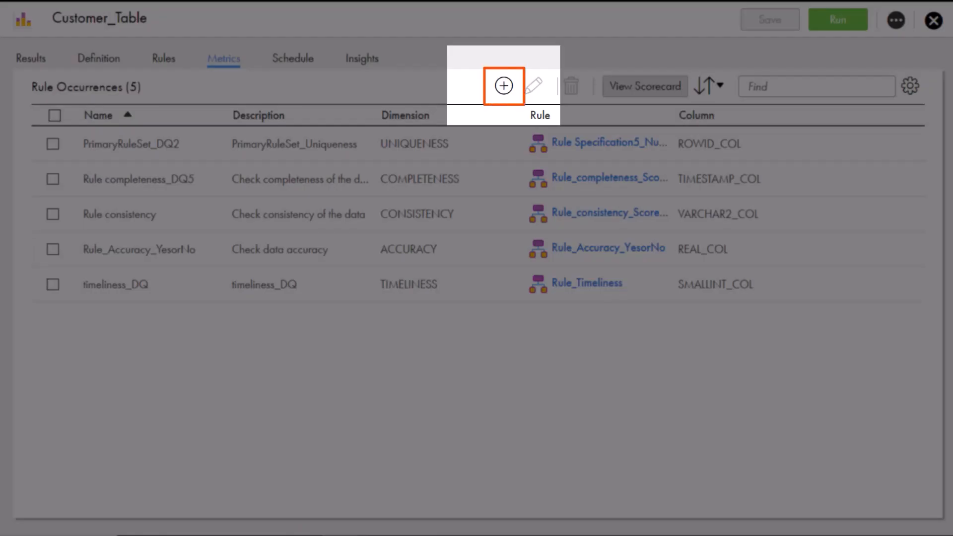
left_click(502, 86)
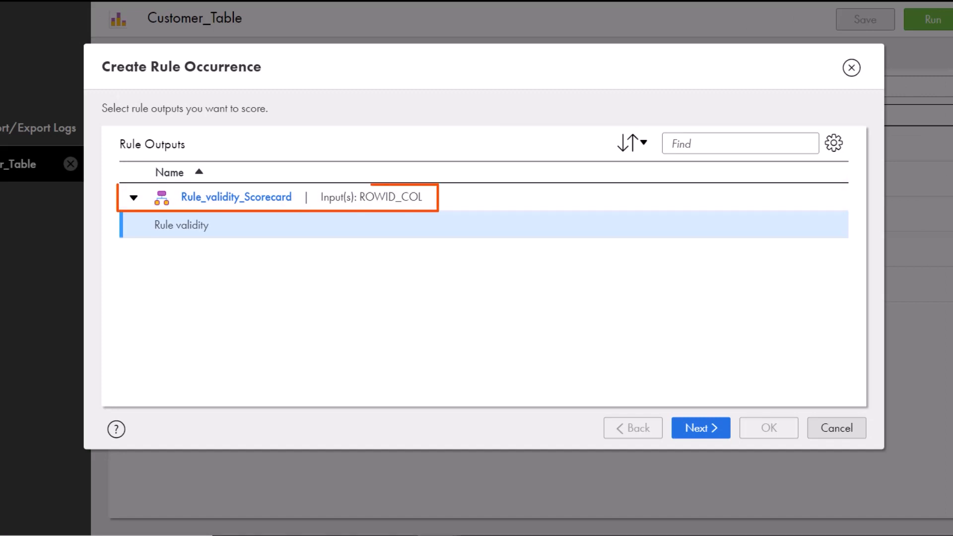
left_click(700, 428)
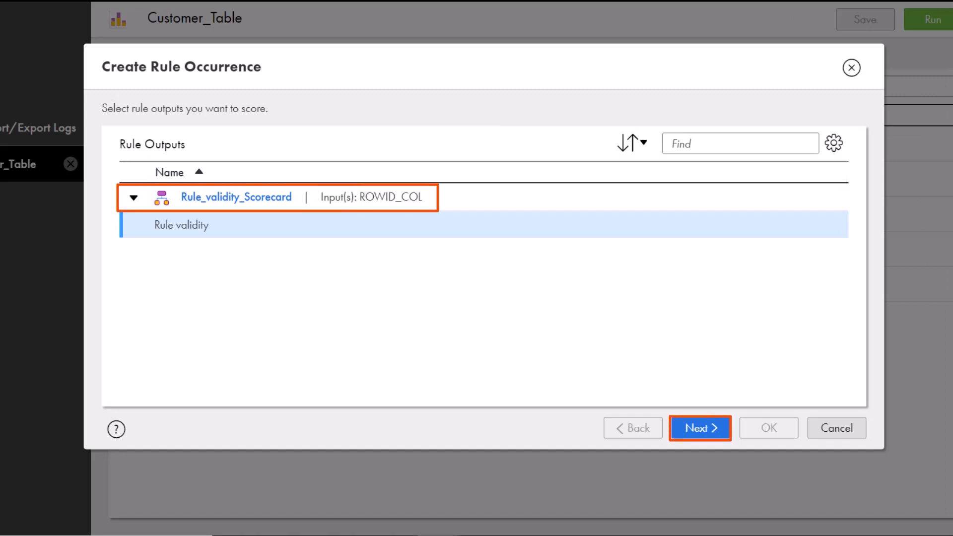
- Describe it as 'Check validity of the data', set thresholds Good 90 and Not Acceptable 50, and confirm
left_click(700, 428)
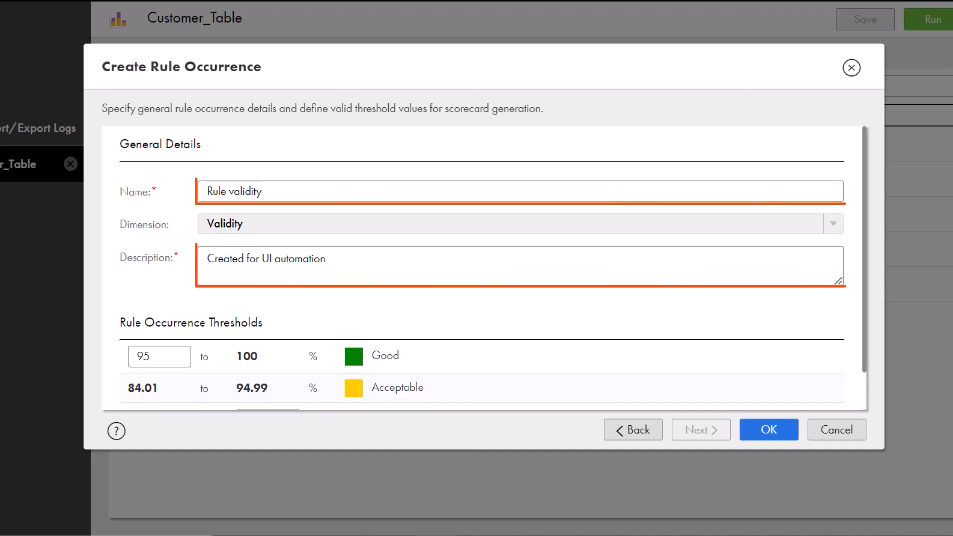
type("Check validity of the data")
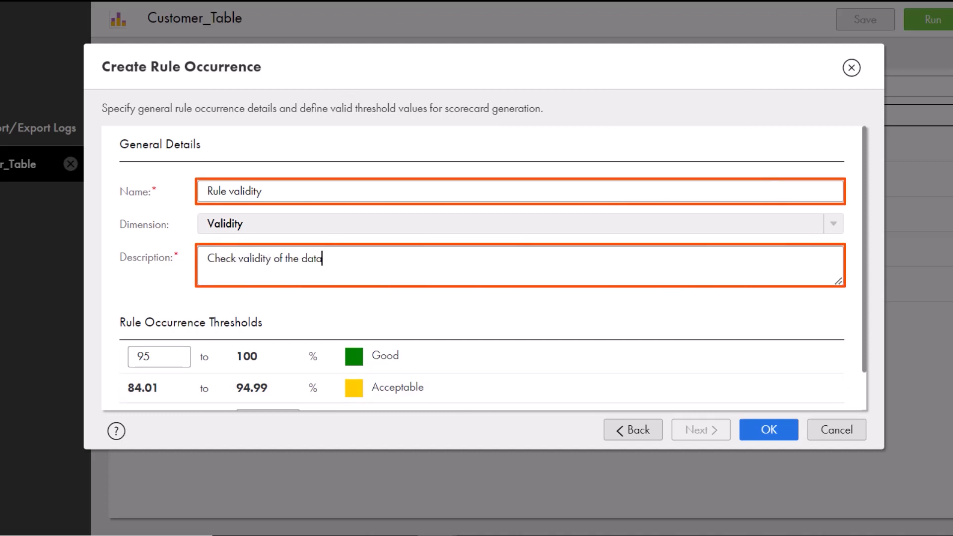
scroll("down", 3)
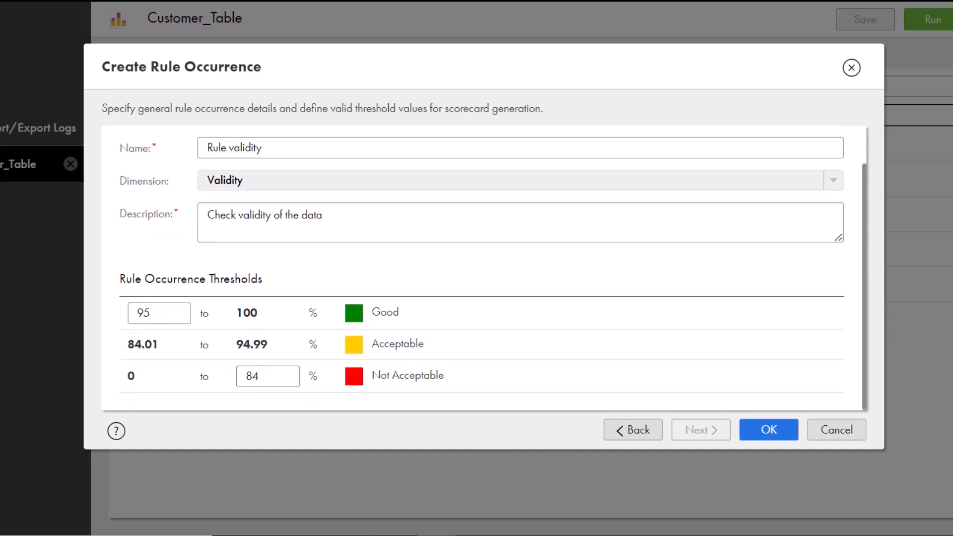
type("50")
type("90")
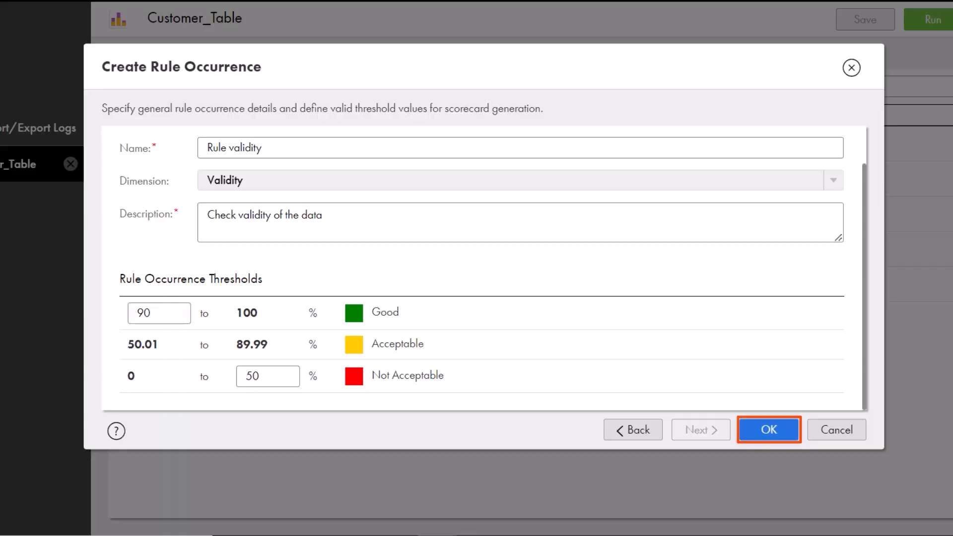
left_click(767, 430)
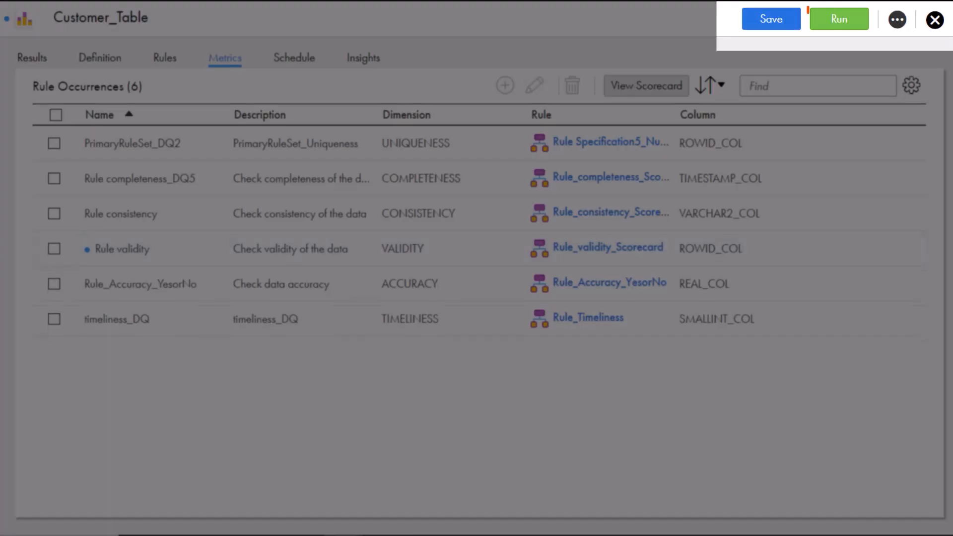
- Save and run the updated profile, then view the Customer_Table scorecard with average scores by dimension
left_click(839, 18)
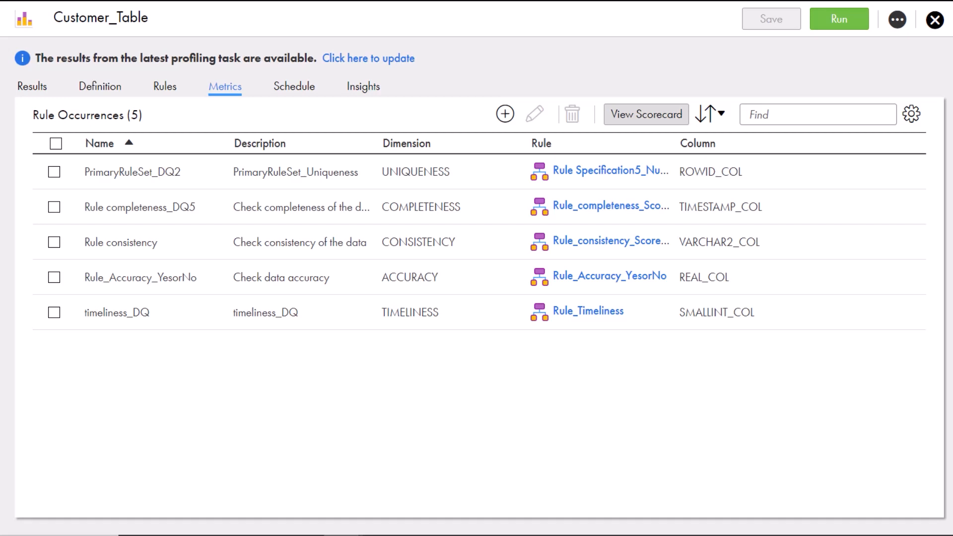
left_click(646, 114)
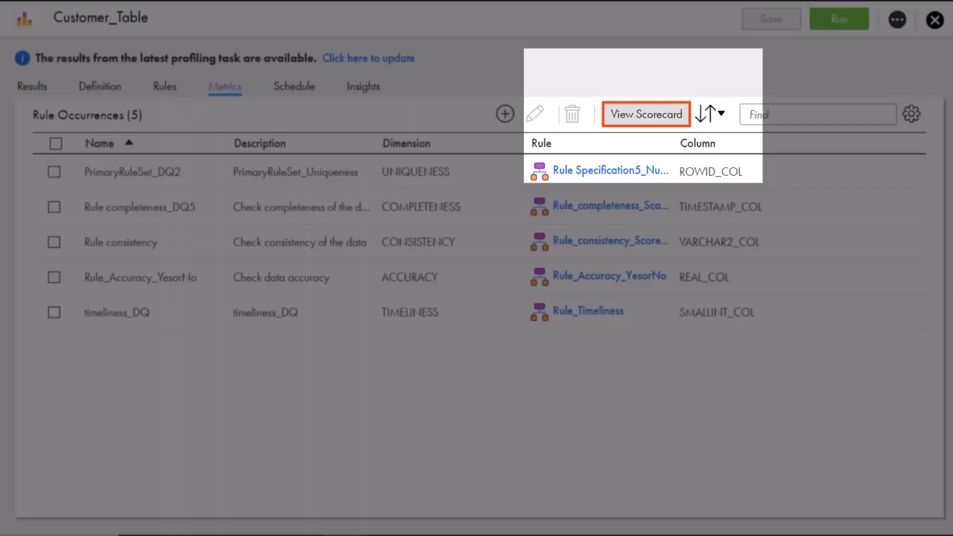
left_click(645, 115)
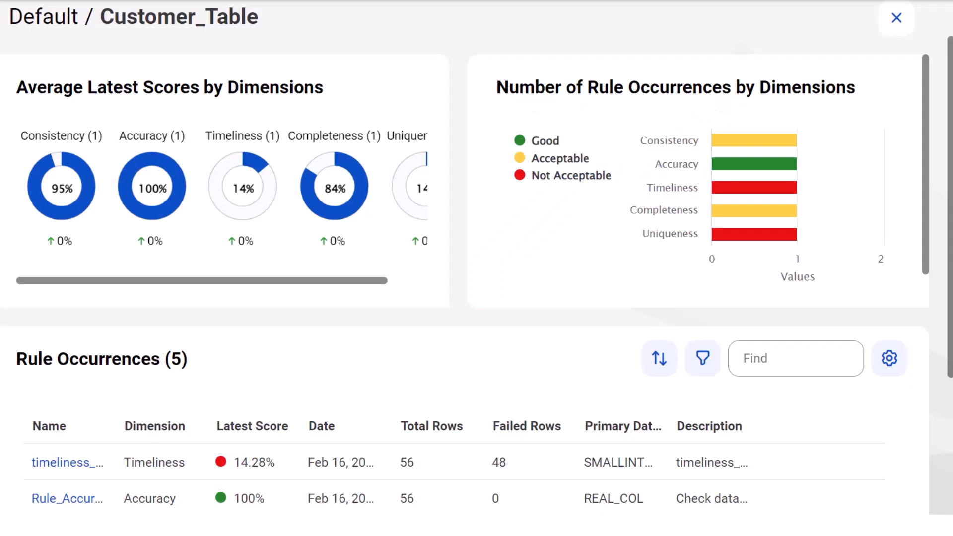